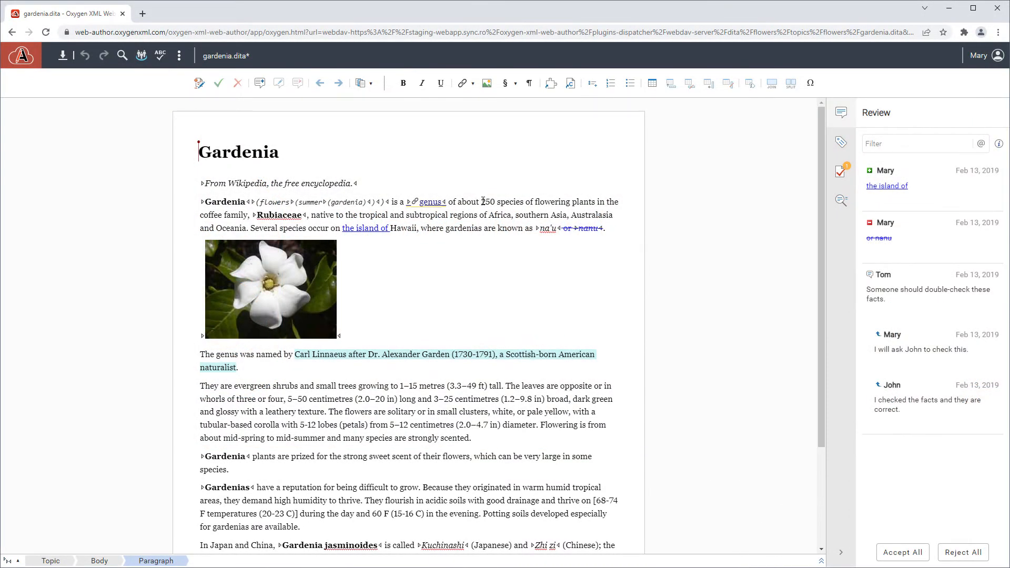
double_click(488, 202)
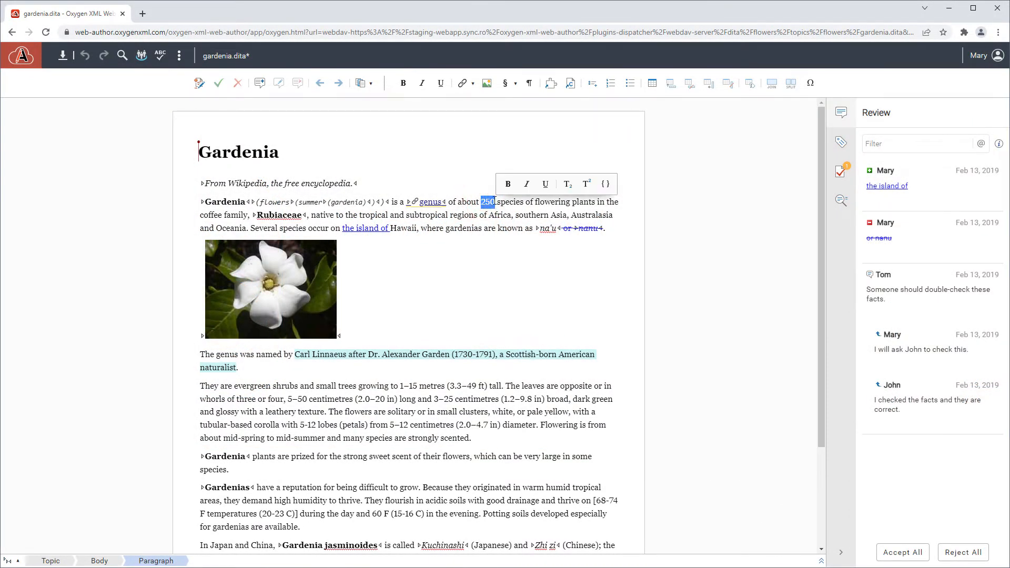
click(259, 83)
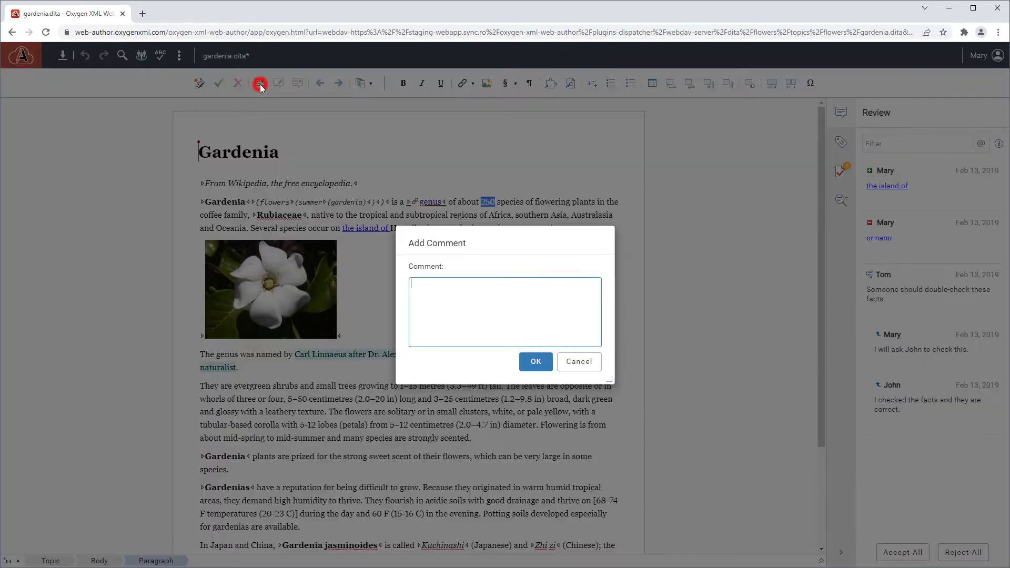
text(@"J)
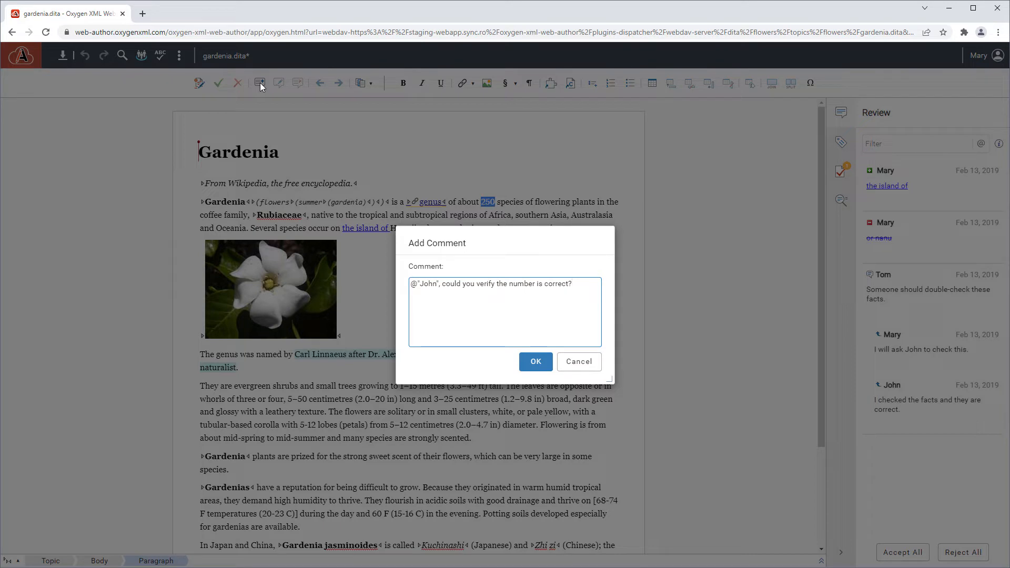
click(535, 361)
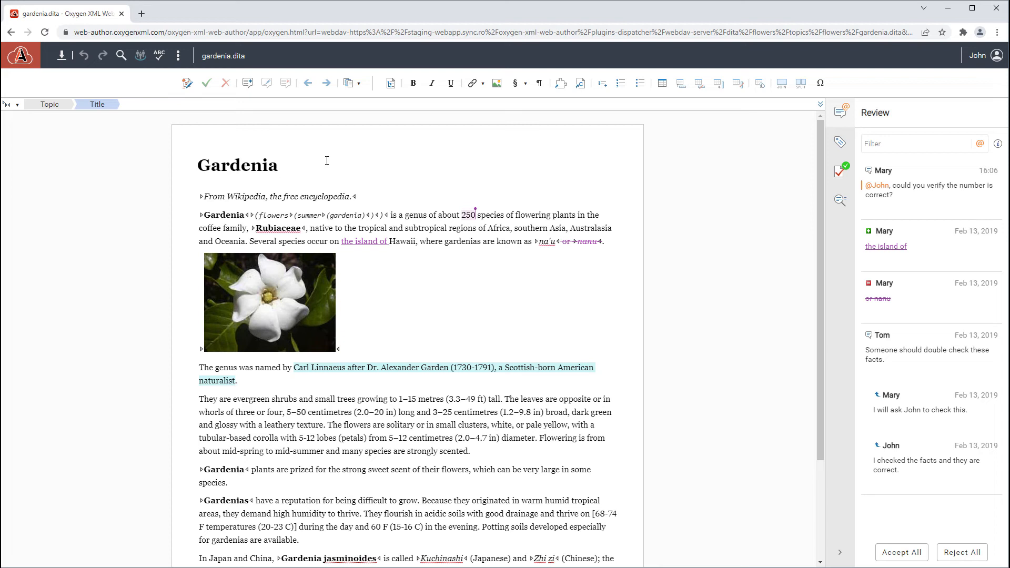
Filter the Review panel to open comments mentioning the current user, John
click(277, 165)
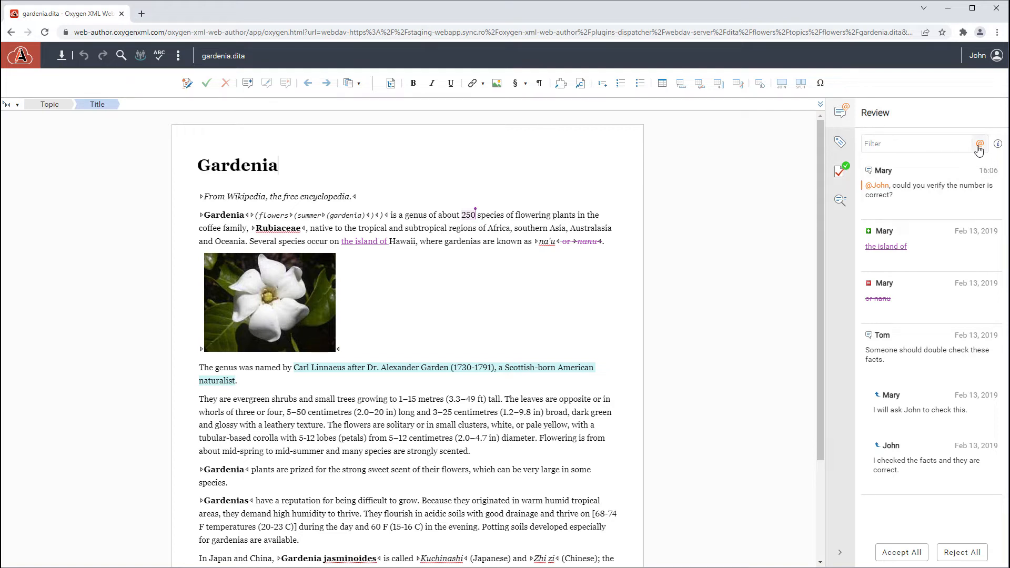
click(979, 143)
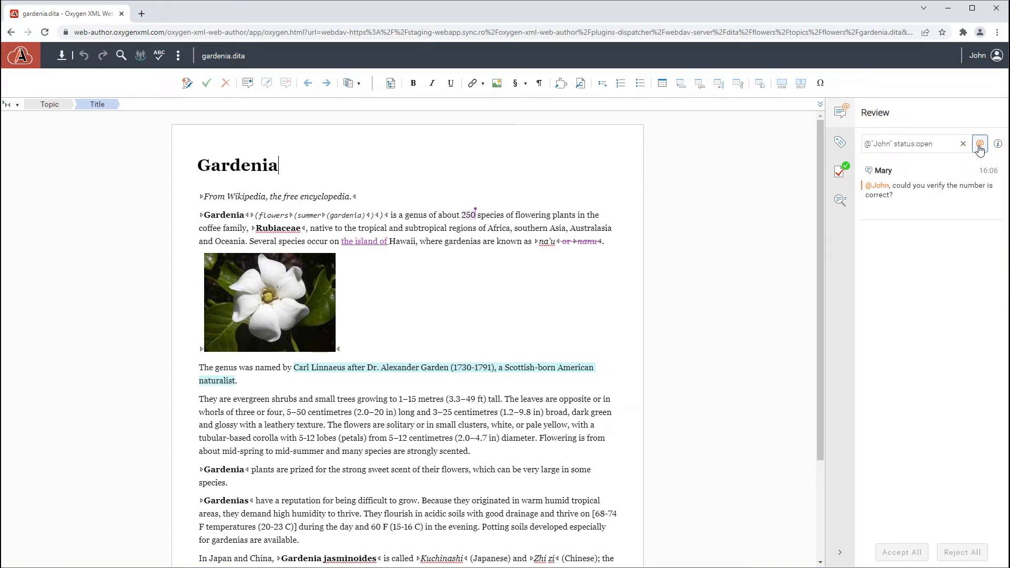
Reply to Mary's comment on 250 with 'The number is correct.' and post it
click(951, 209)
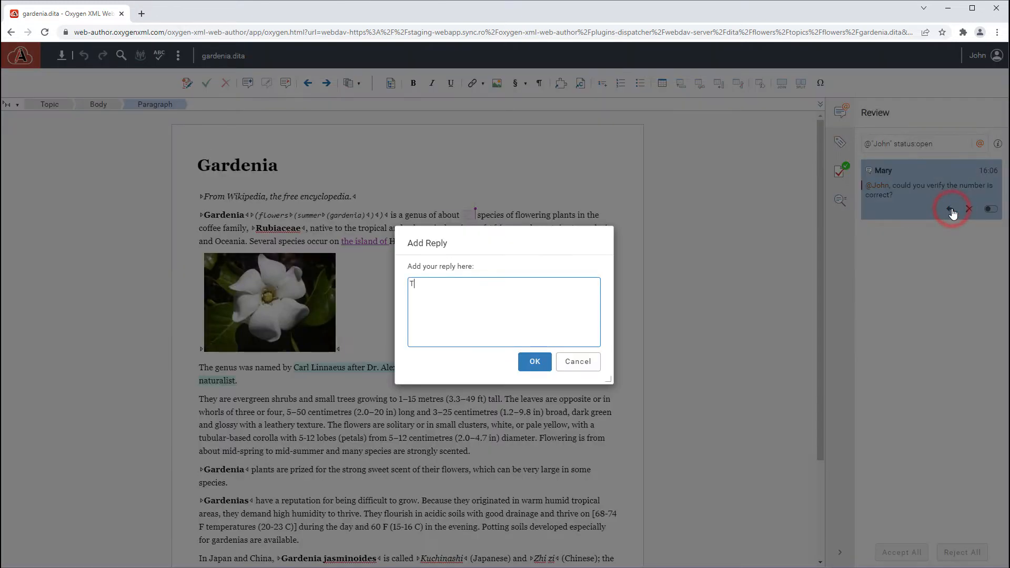
text(he number is correct.)
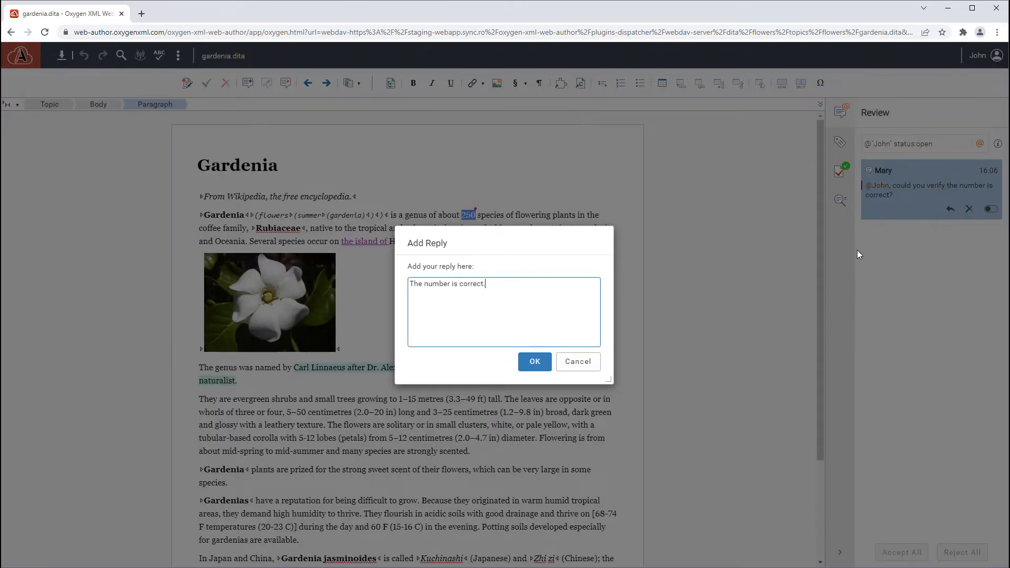
click(534, 361)
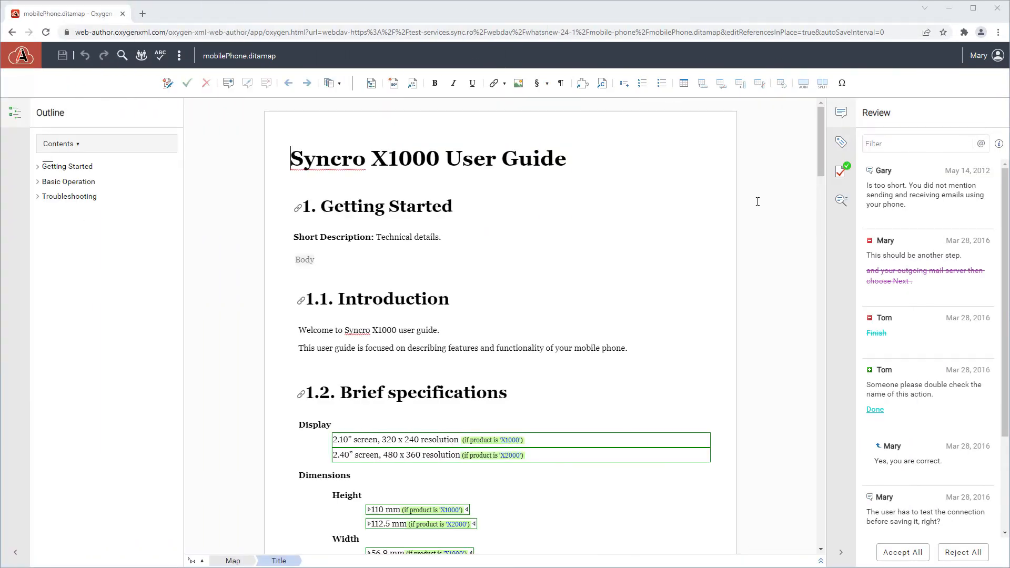
mouse_move(840, 200)
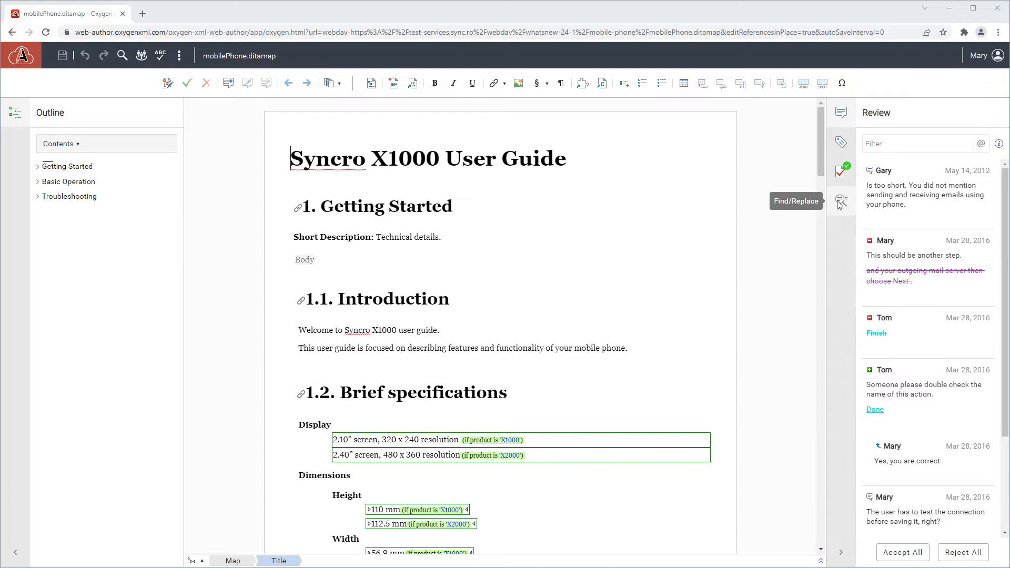
Search the Syncro X1000 user guide map for 'phone' in the Find/Replace side view, listing 7 matches
click(840, 201)
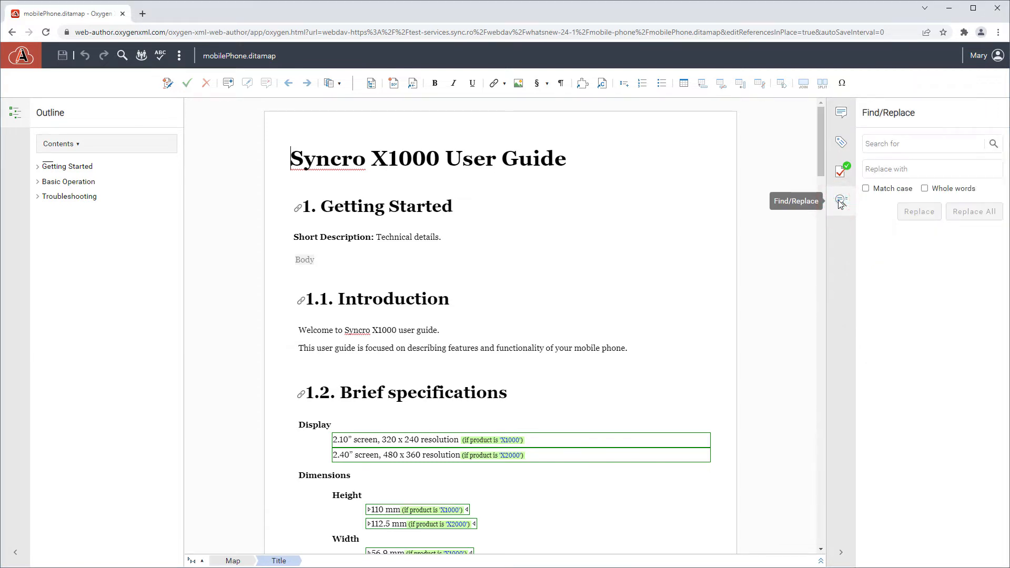
click(921, 143)
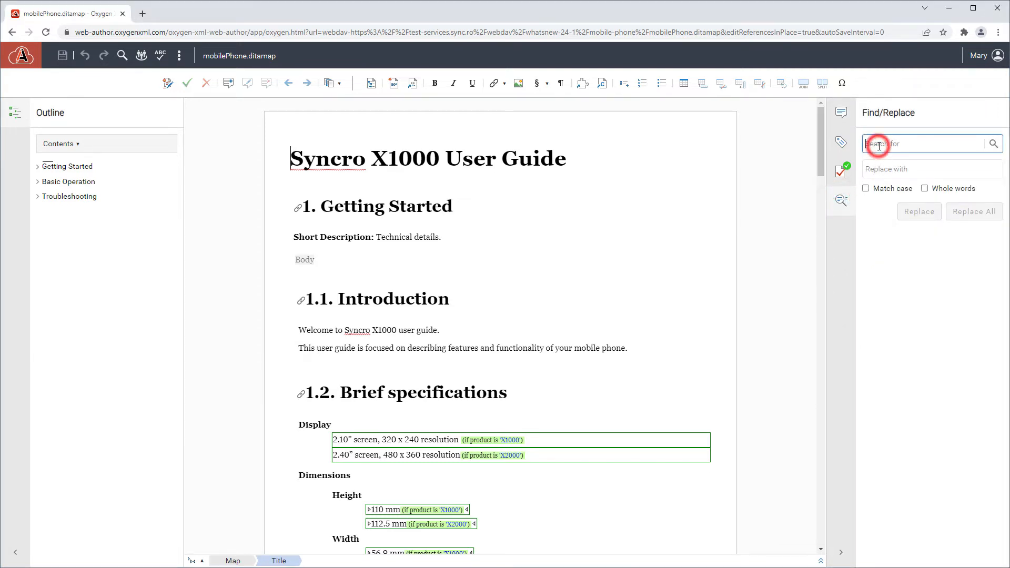
text(phone)
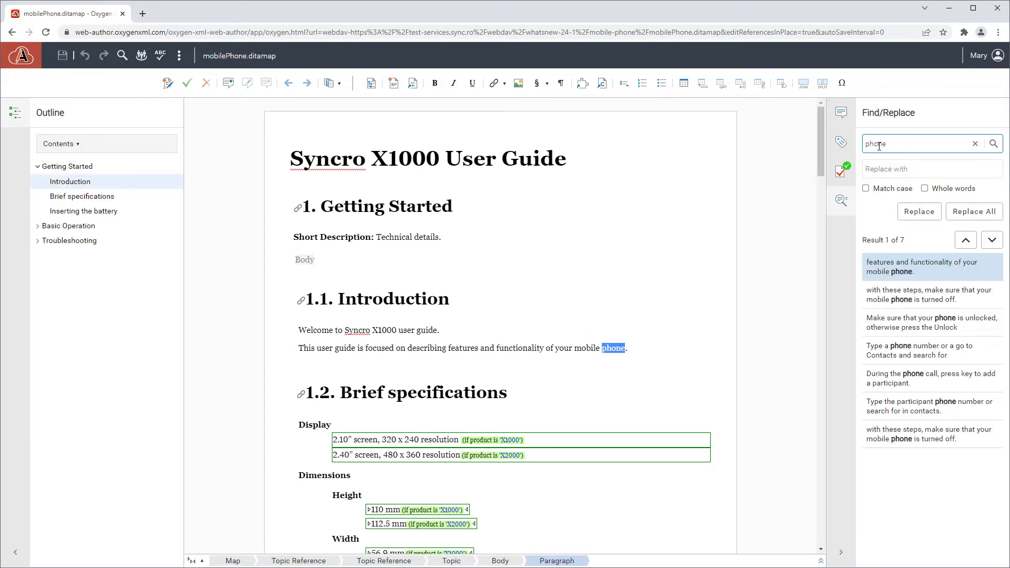
Replace the first three 'phone' matches with 'device'
click(932, 168)
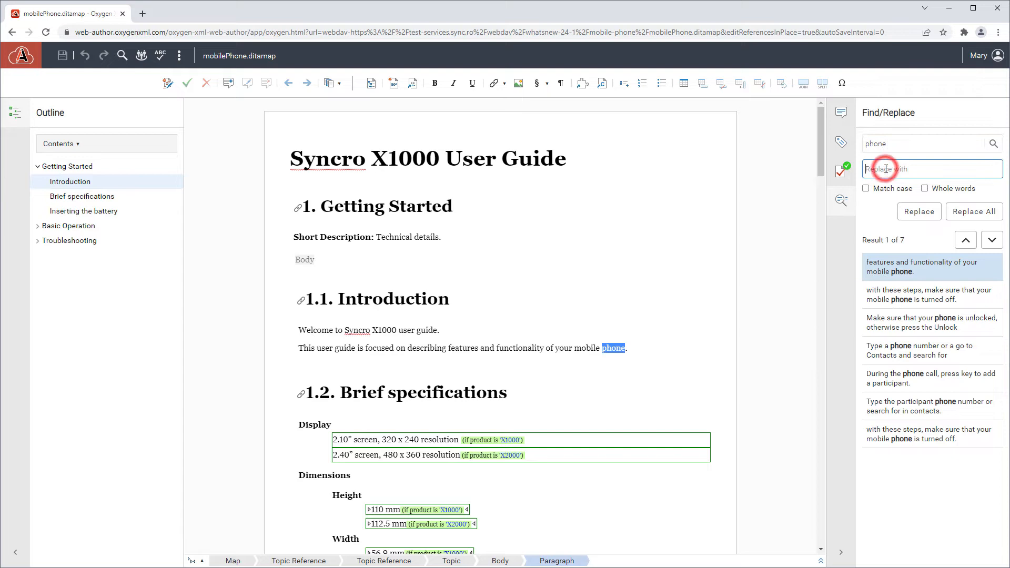
text(device)
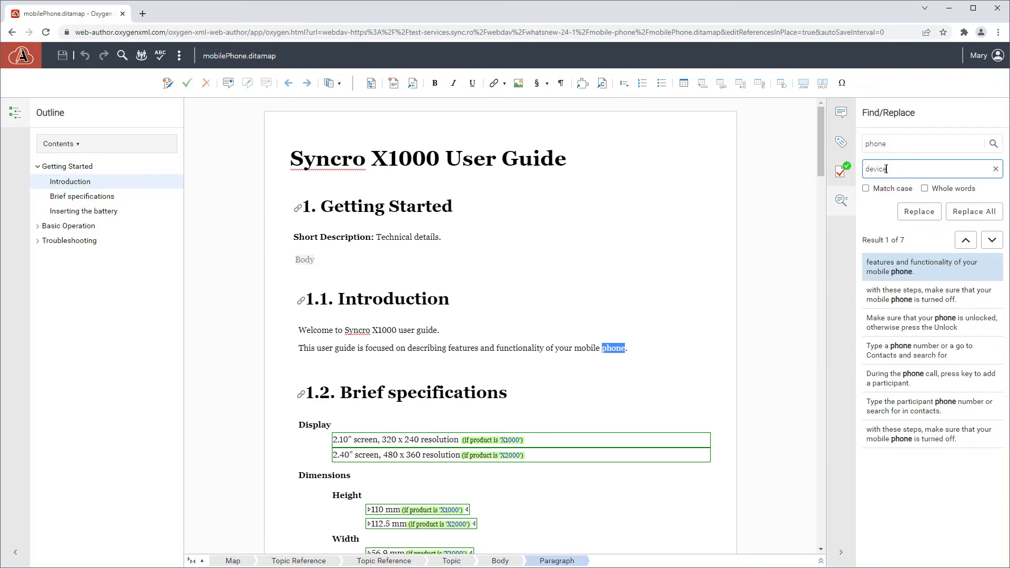
click(918, 211)
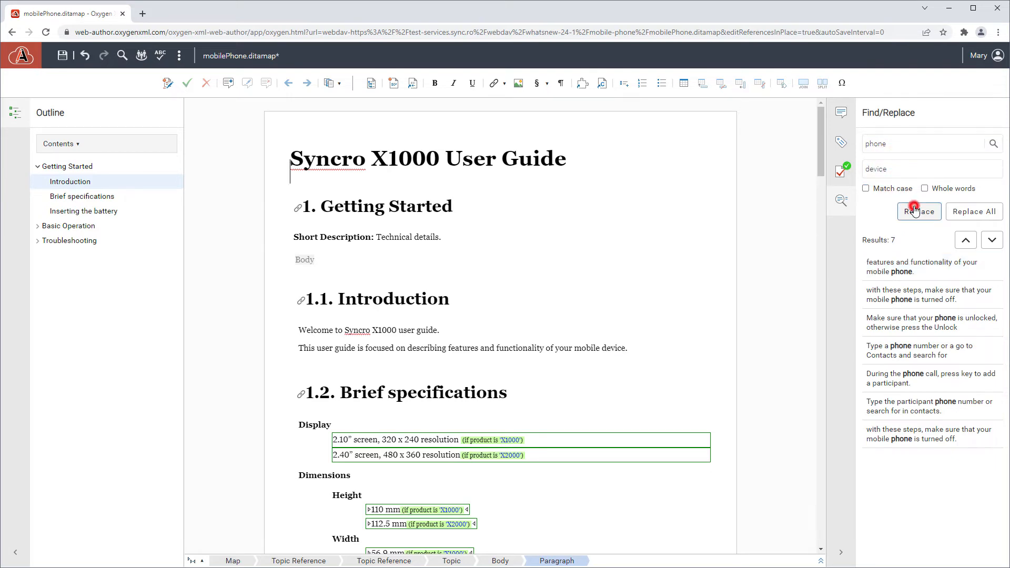
click(918, 212)
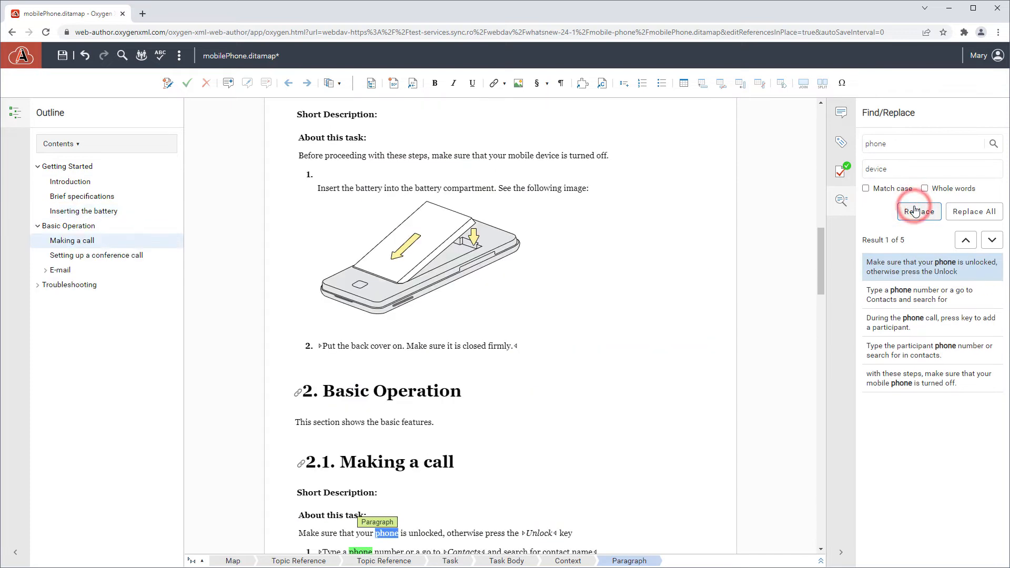
click(919, 212)
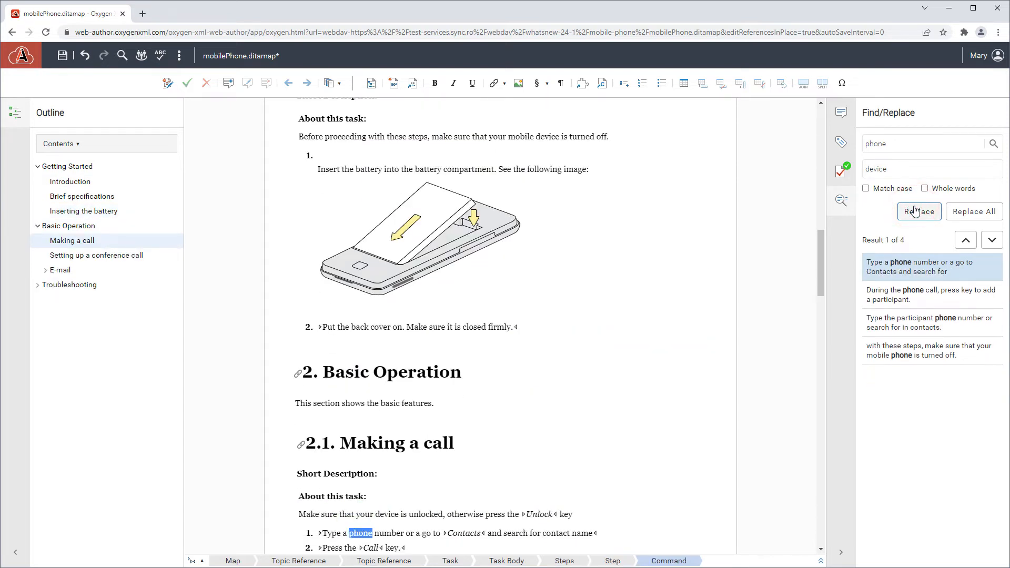
Move to the next two 'phone' matches without replacing them
click(991, 240)
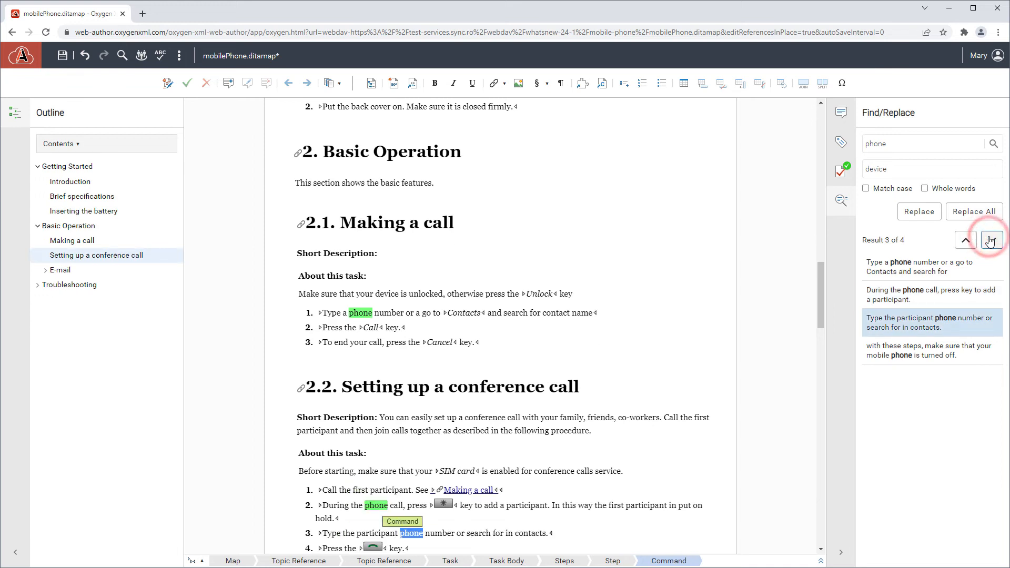
click(991, 240)
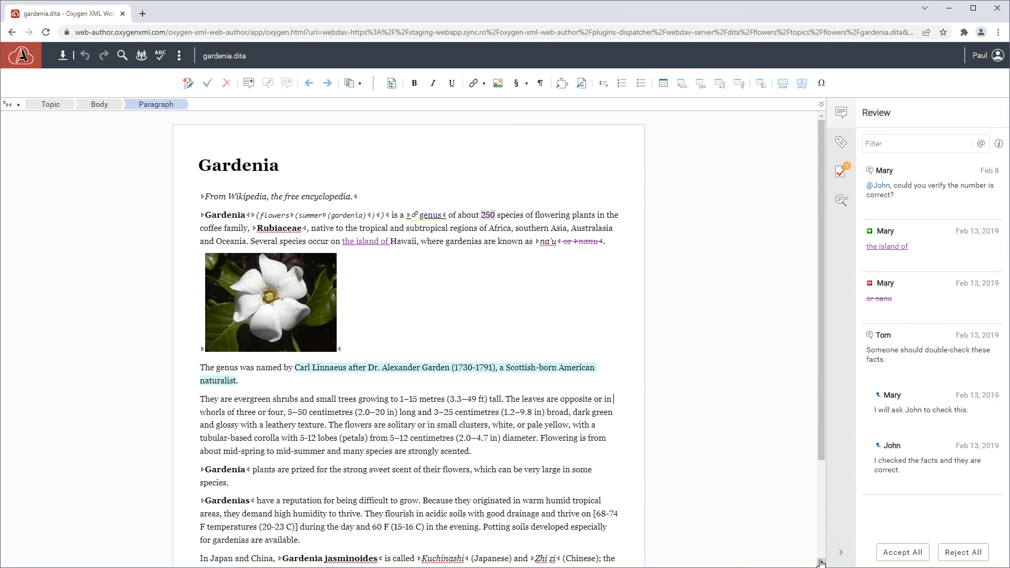
mouse_move(344, 308)
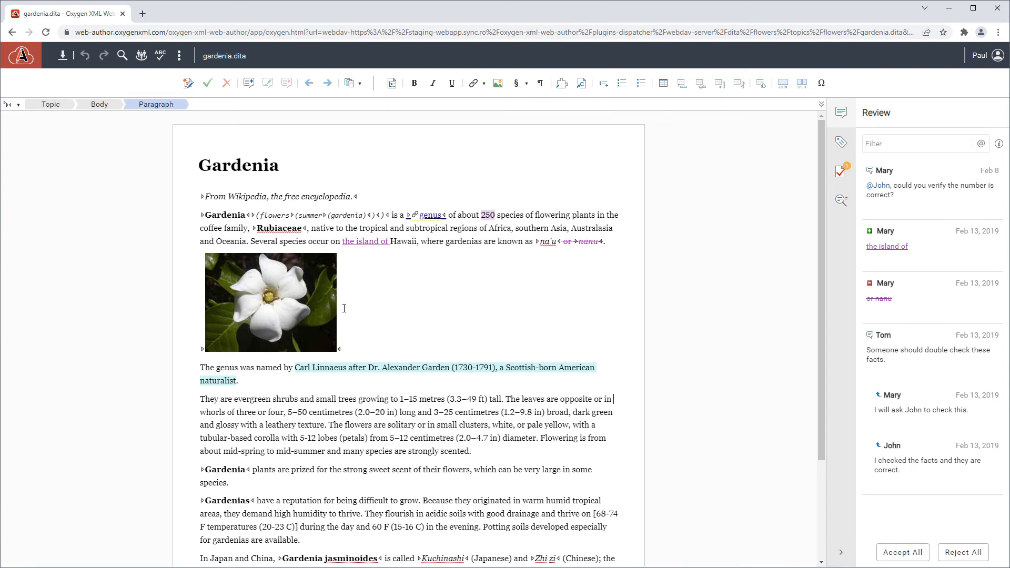
Switch the Gardenia topic's tags display mode to Full Tags from the breadcrumb bar
click(16, 104)
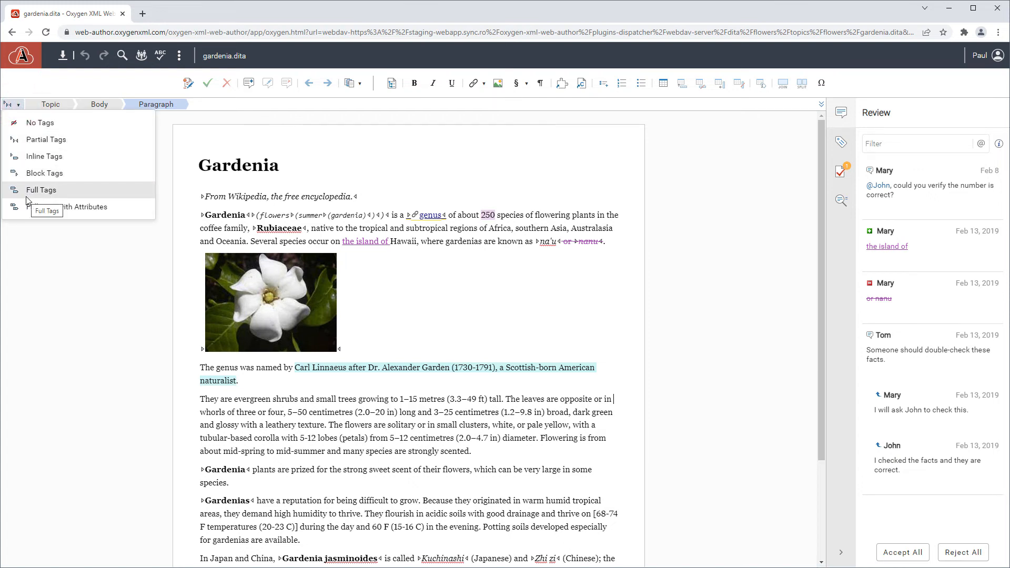
click(41, 189)
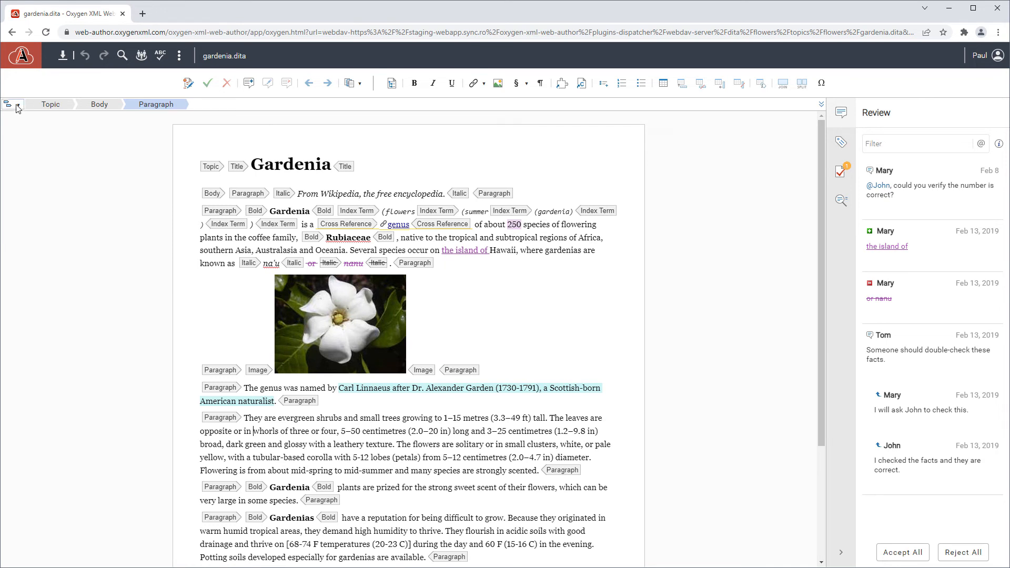
click(15, 103)
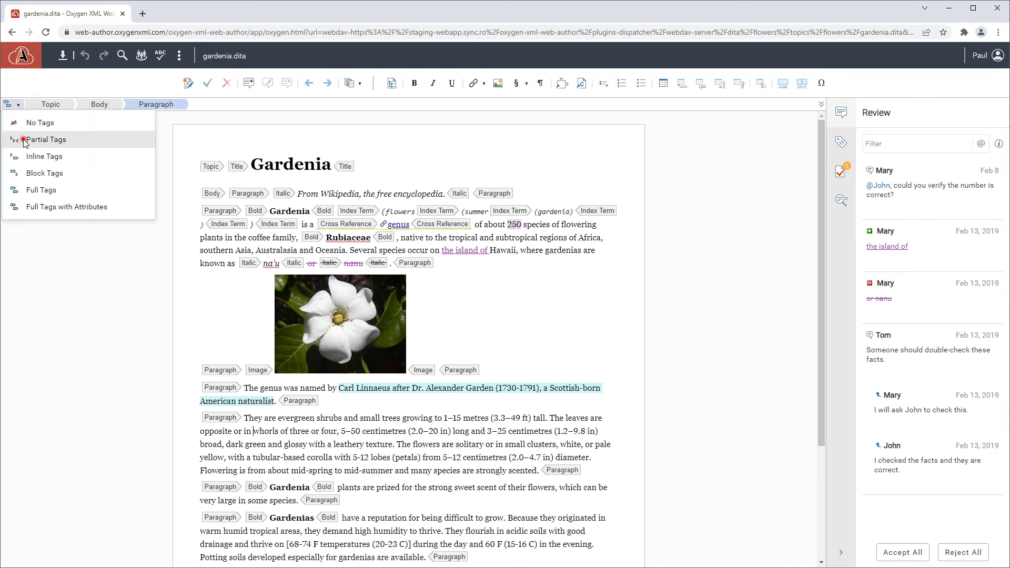